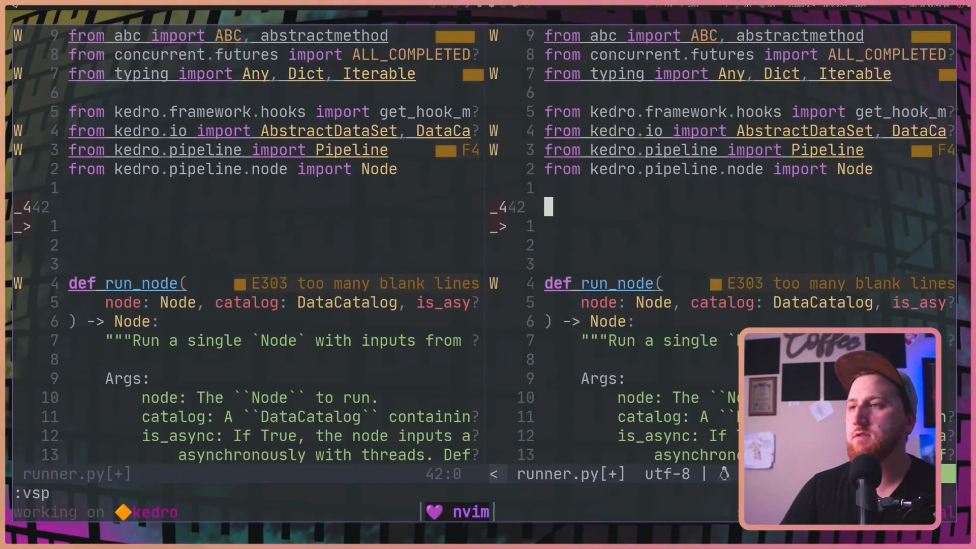
Start opening the abstract runner file under ./kedro/runner/ with :e
type(":e ./kedro/runner/abstra")
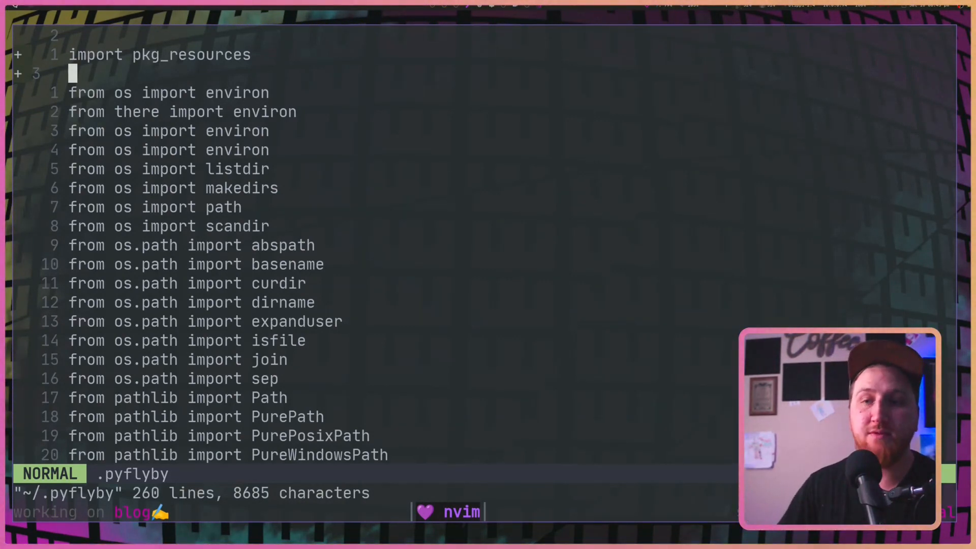
Jump to the end of the ~/.pyflyby import list
key("G")
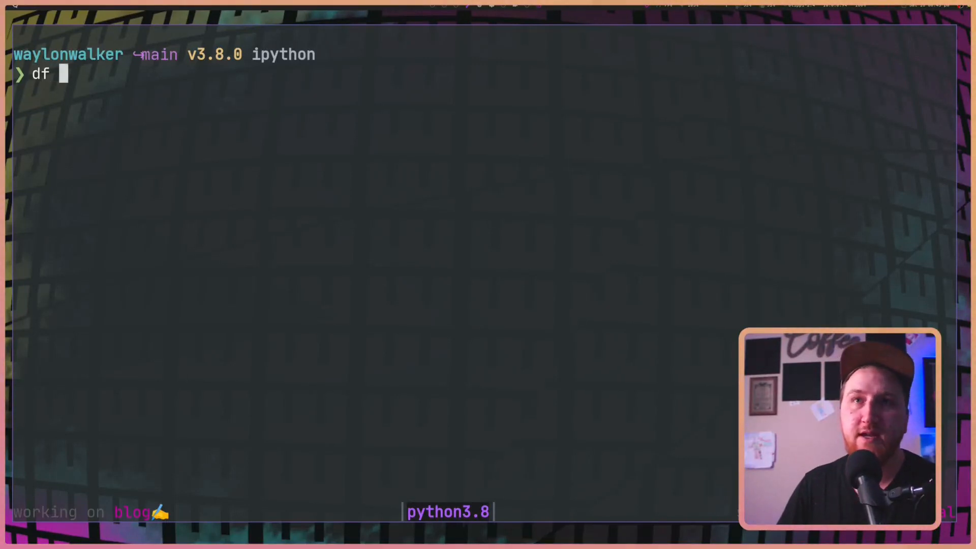
Load cars.csv into df with pd.read_csv, then run requests? to auto-import requests
type("= pd.read_csv(\"https://waylonwalker.com/cars.csv\")")
type("df")
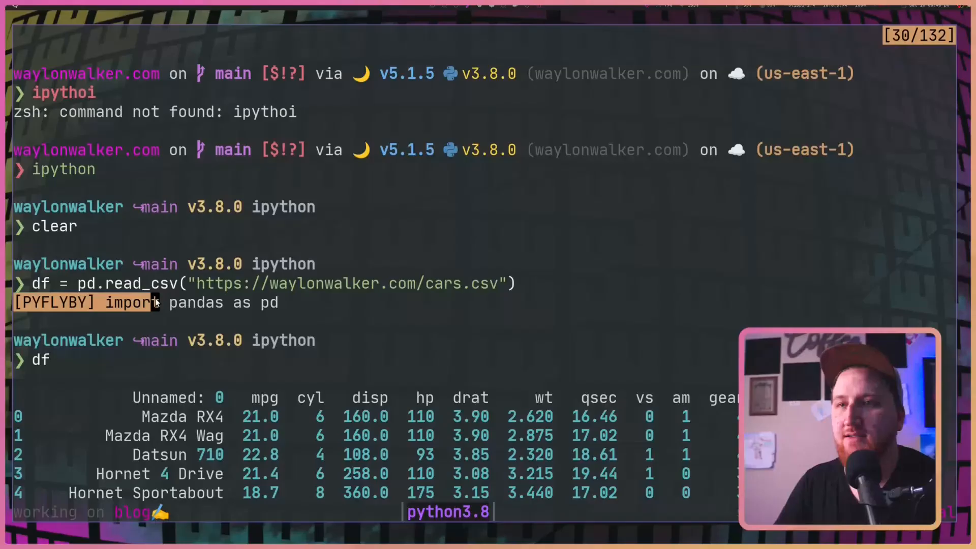
scroll("down", 3)
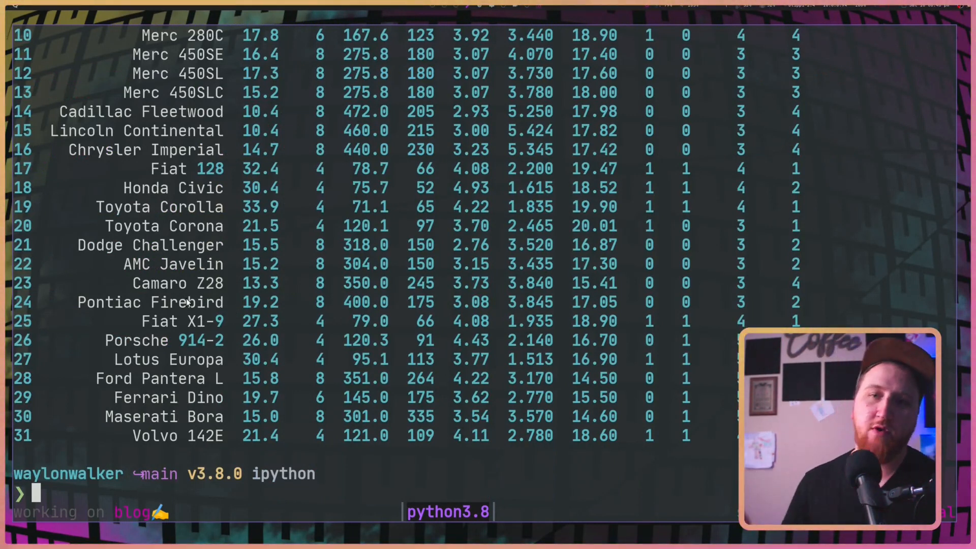
type("requ")
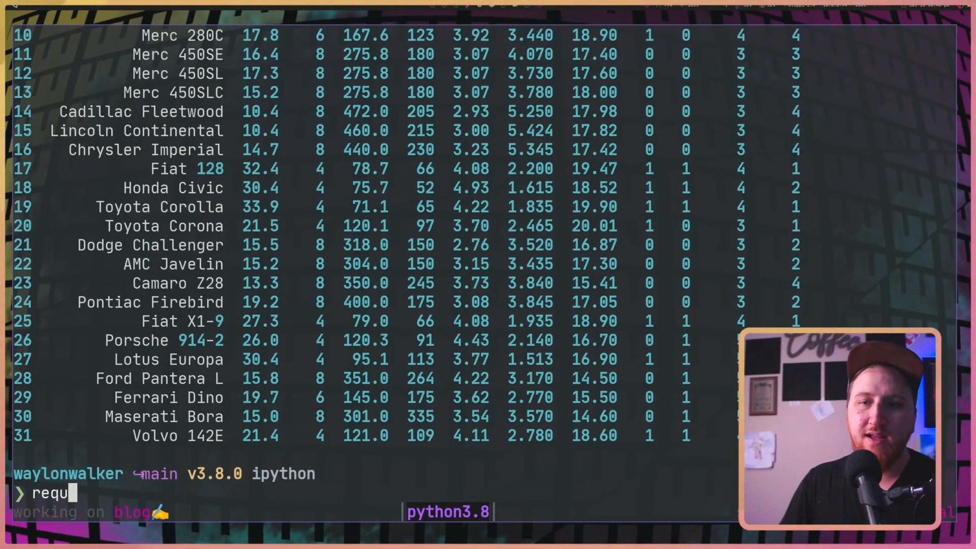
type("ests")
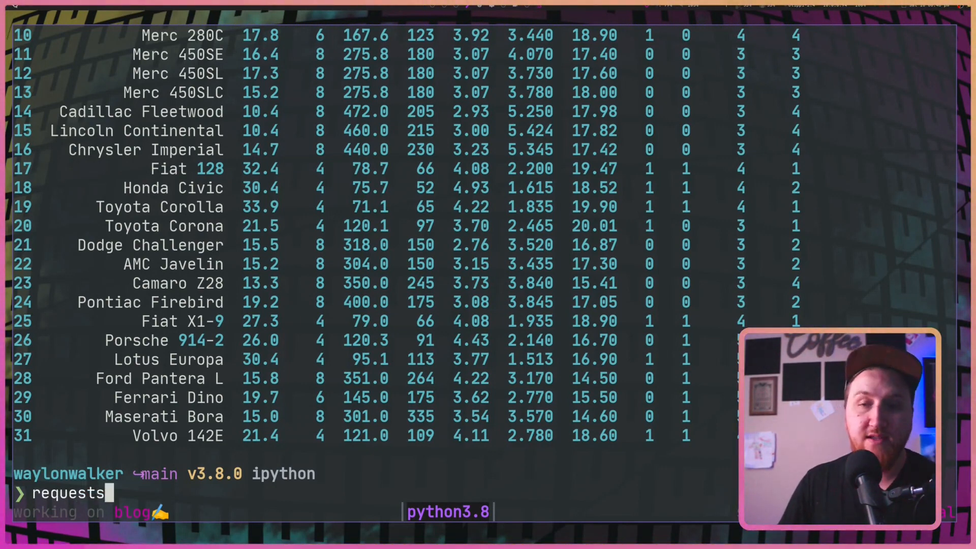
type("?")
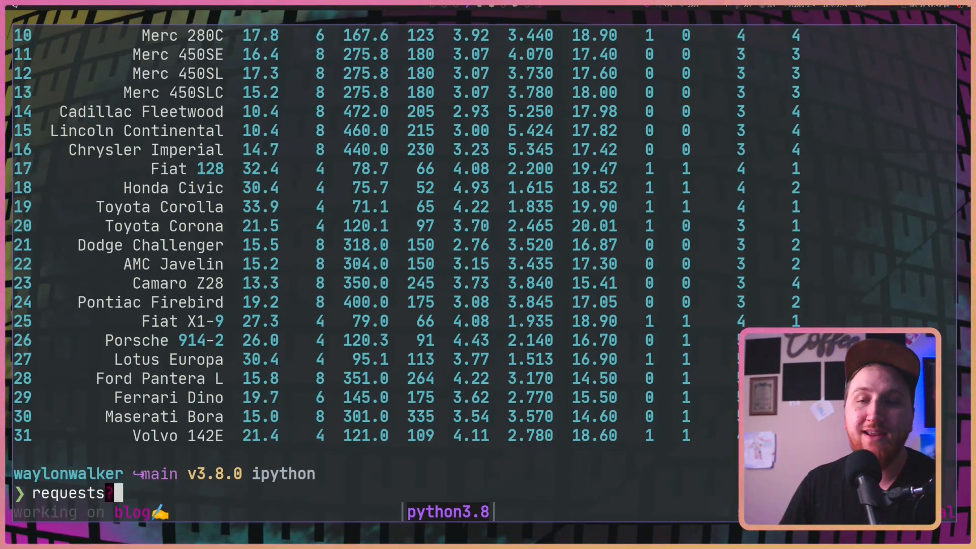
key("enter")
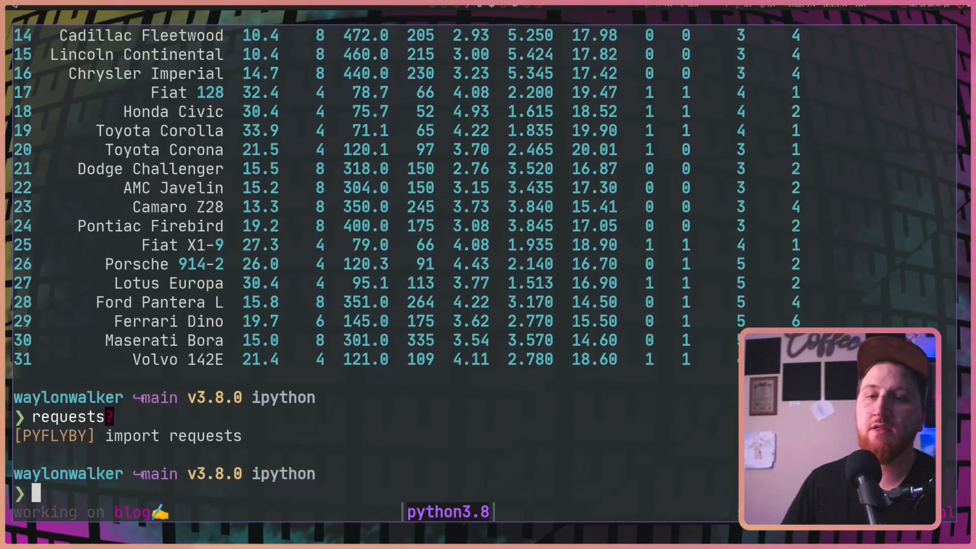
Start typing create_engine, then clear the mistyped line with Ctrl+U
type("c")
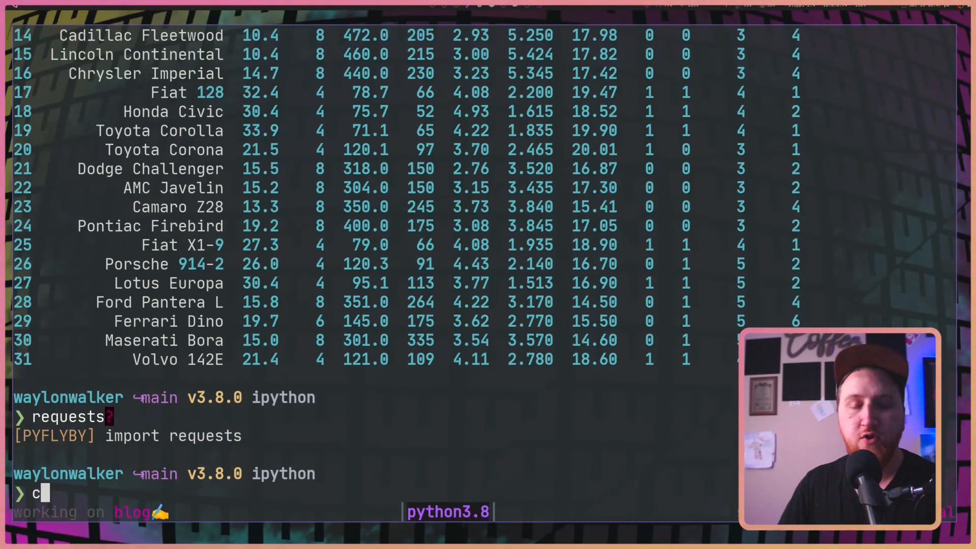
type("reat_")
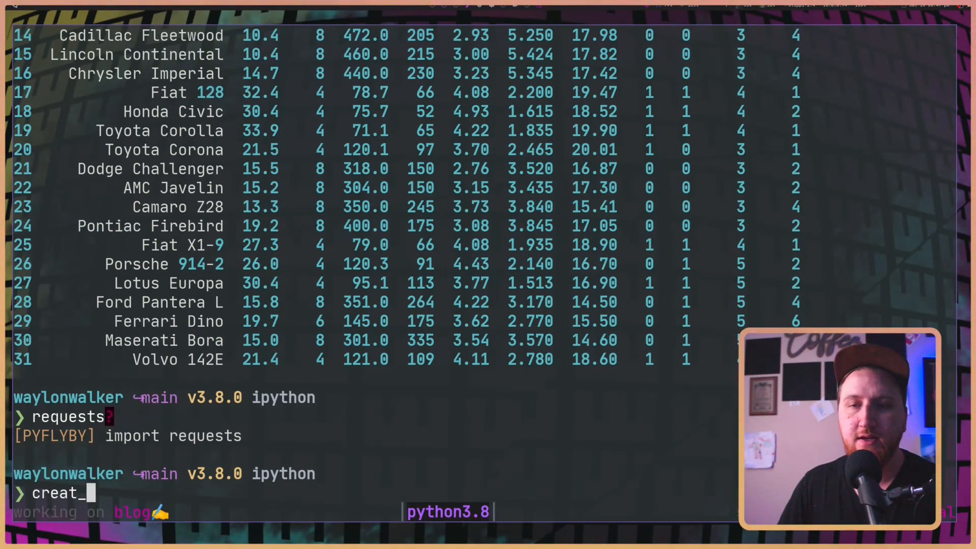
type("enginesd")
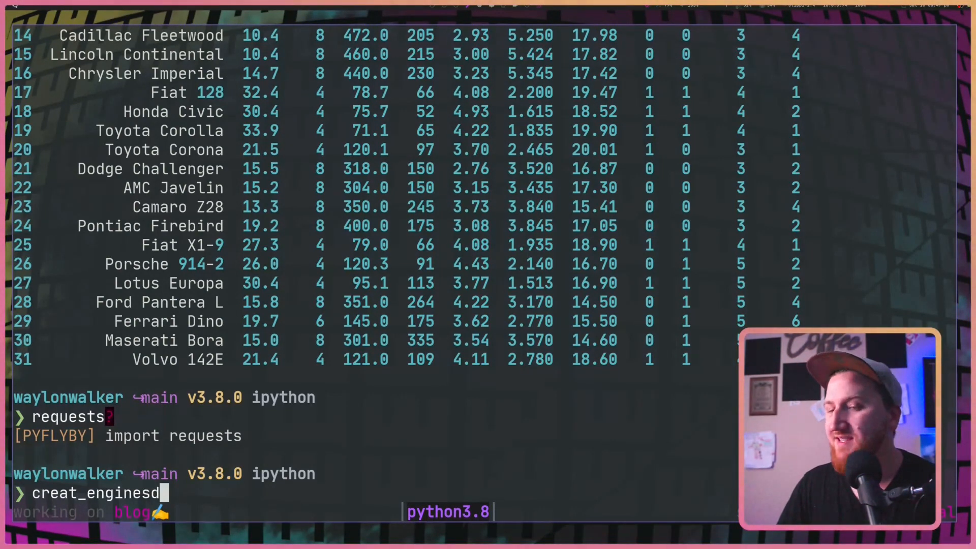
key("ctrl+u")
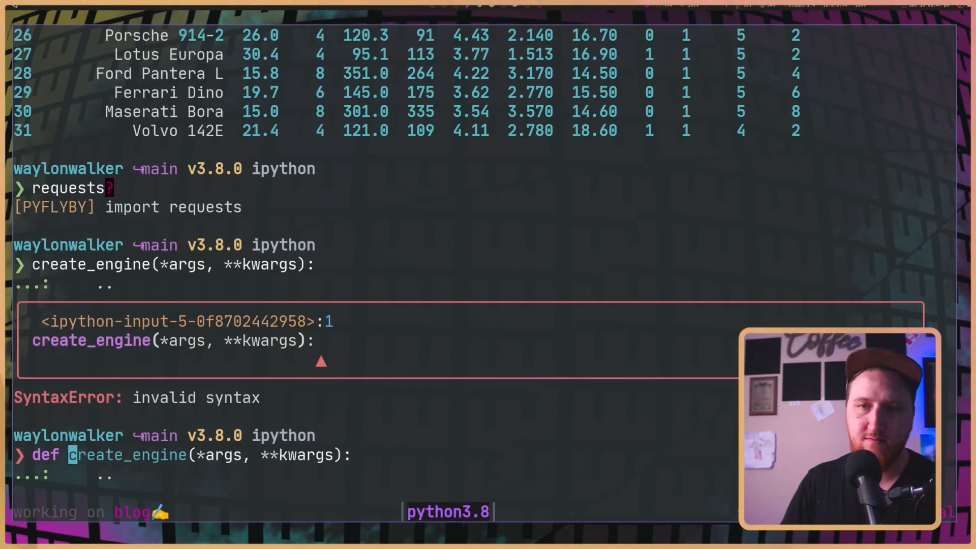
Enter a create_engine call building a 'mysql:peter' string with getpass.getpass
type("create_engine('")
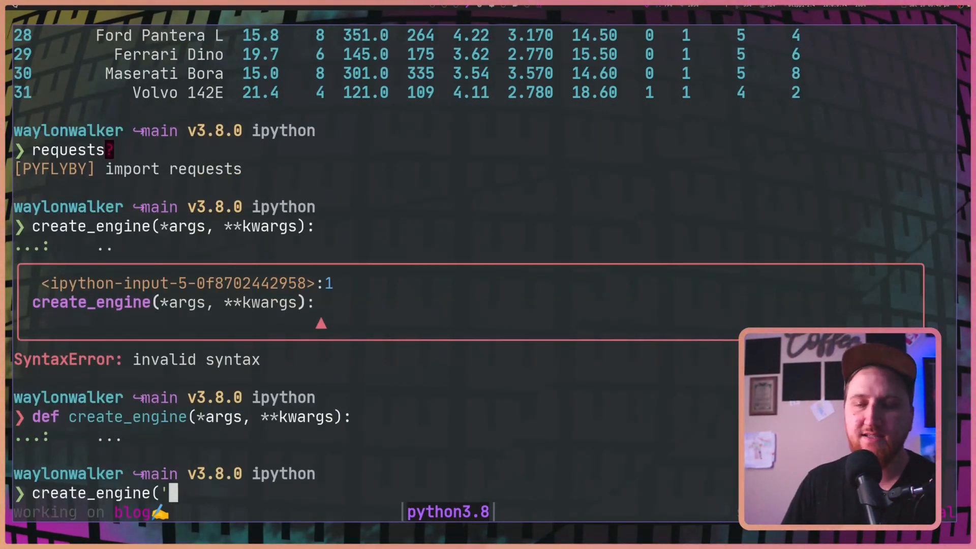
type("my")
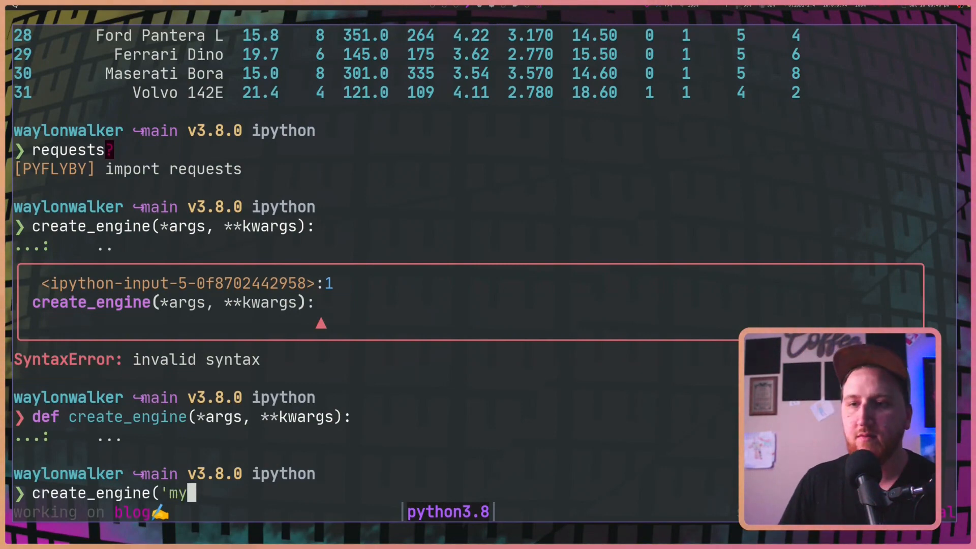
type("sql:peter@{")
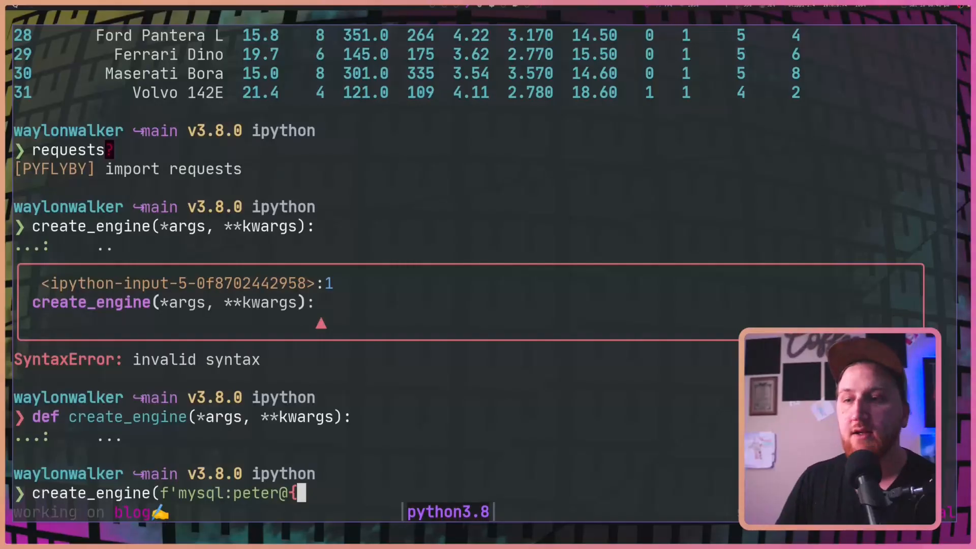
type("ge")
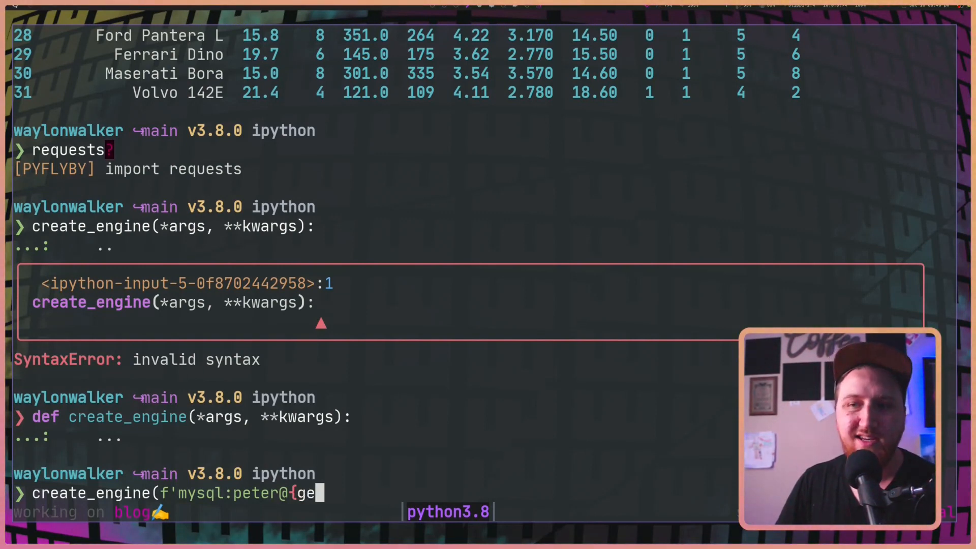
type("tpass.")
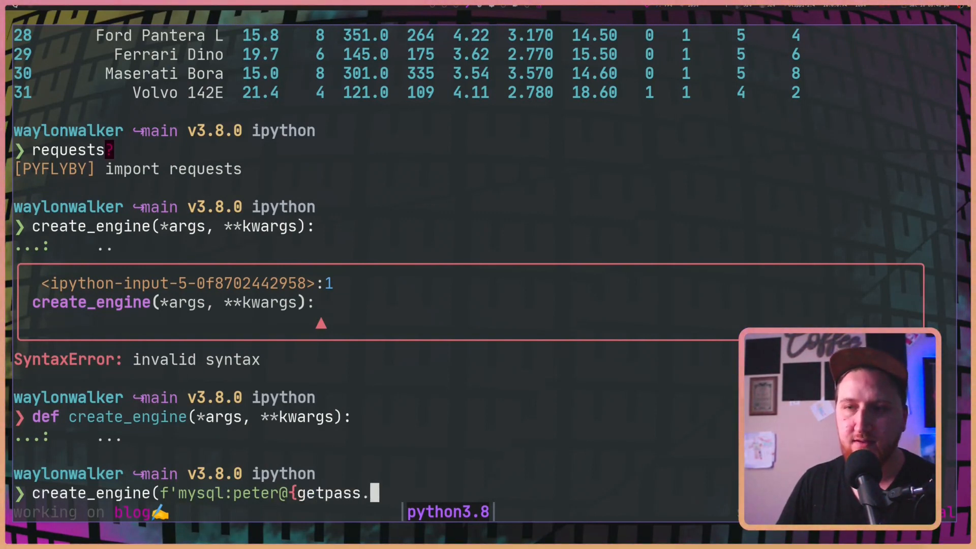
type(".getpass")
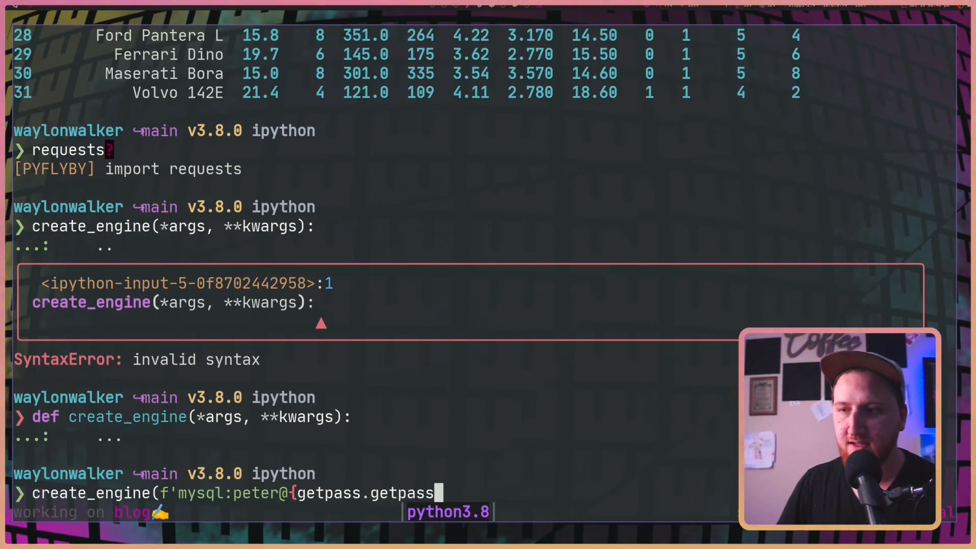
type("sdfs")
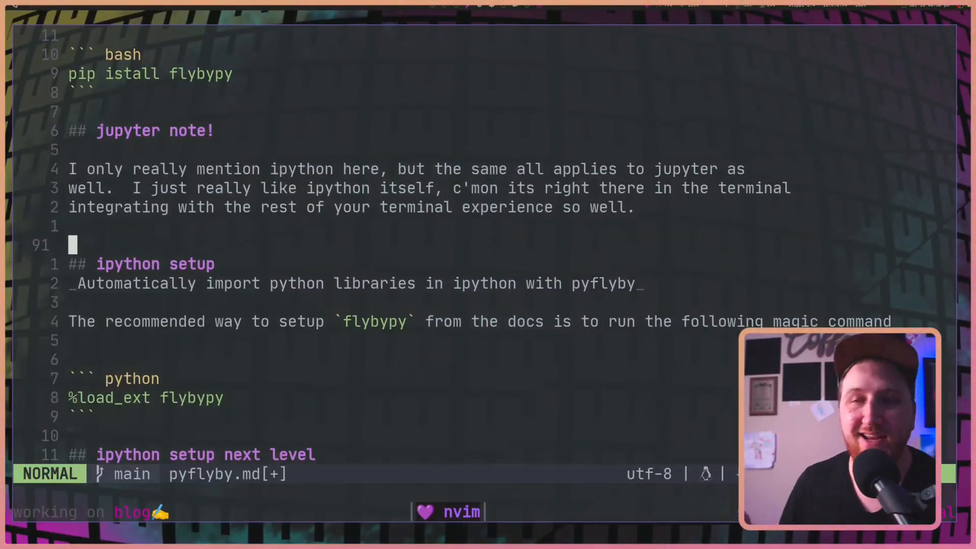
Scroll pyflyby.md down past the automatic import tagline to the ipython setup
key("j")
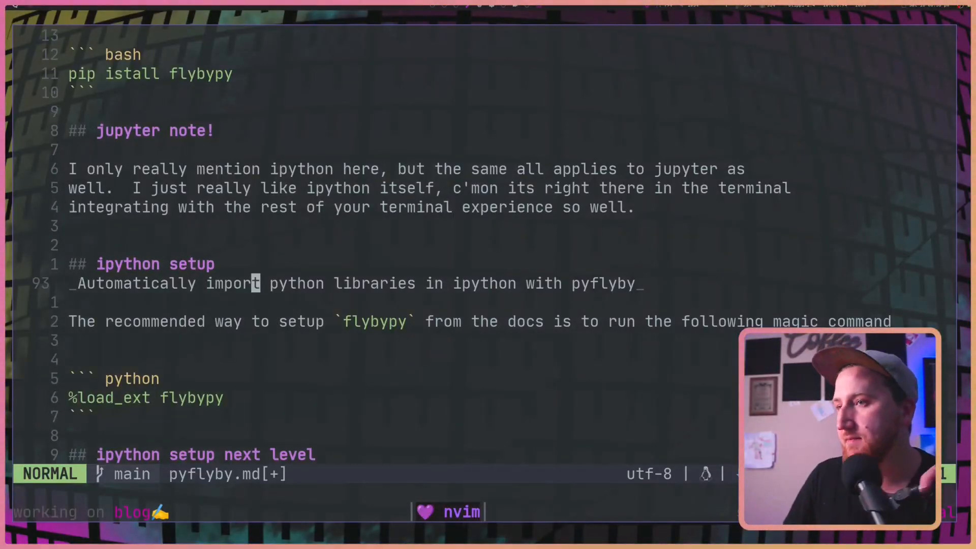
scroll("down", 3)
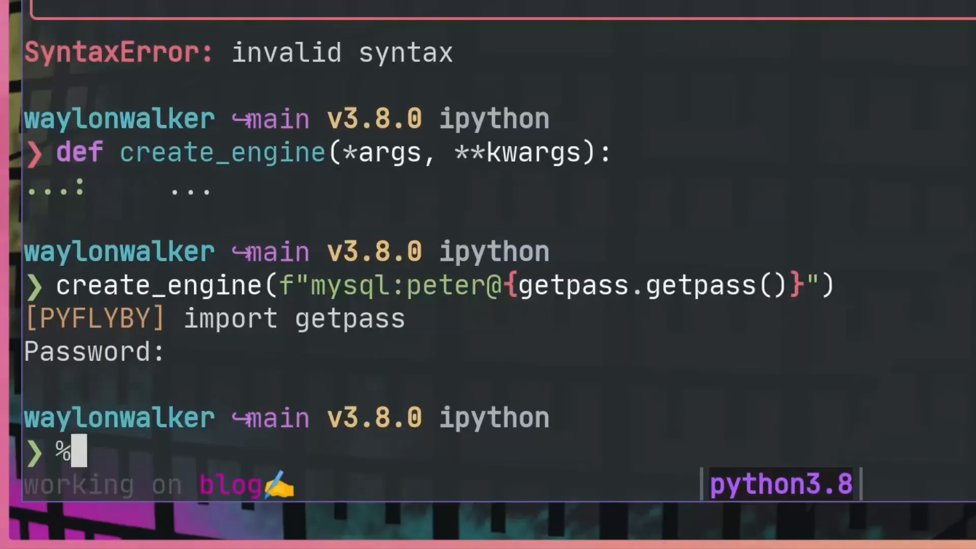
Run %load_ext pyflyby in IPython, which reports it is already loaded
type("load_e")
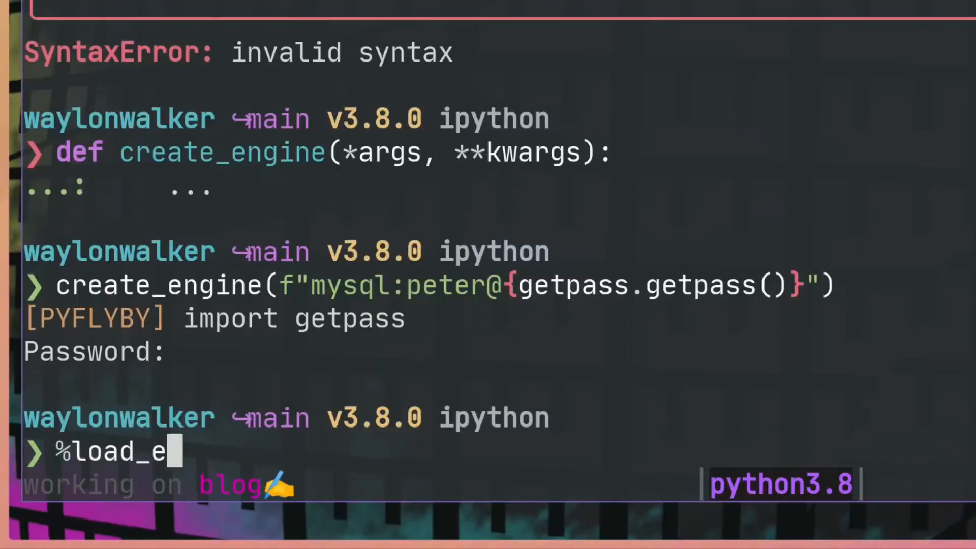
key("enter")
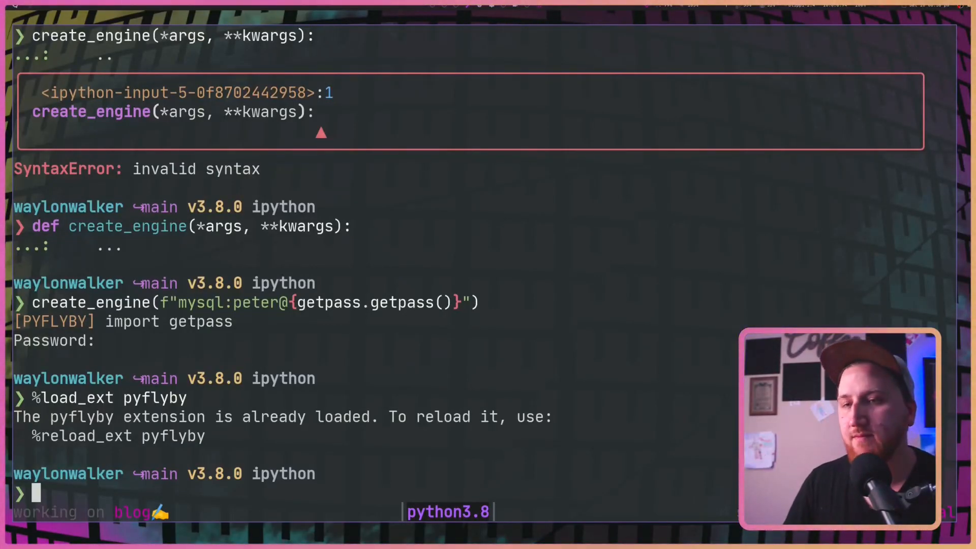
type("%load_ext pyflyby")
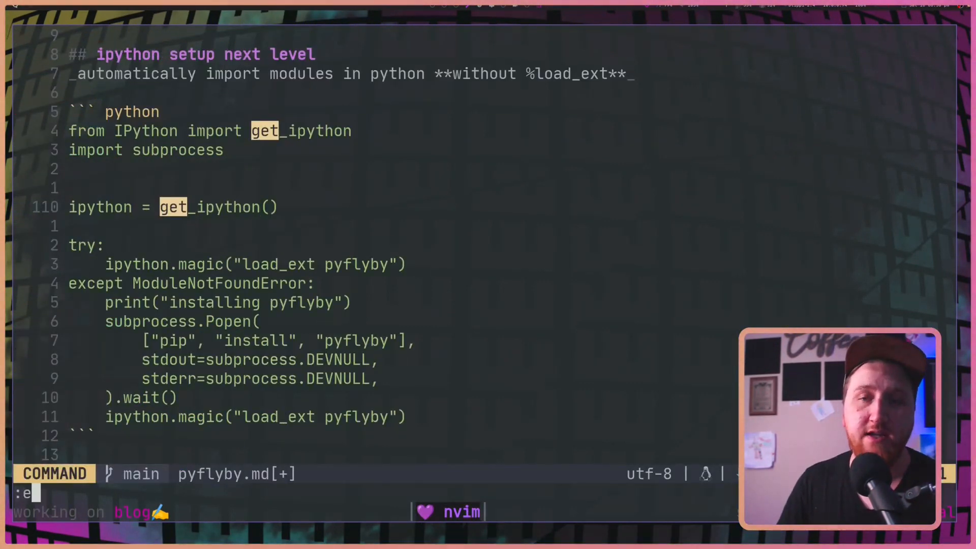
Enter the path ~/.ipython/profile_default/startup/ on Neovim's :e command line
type("~/.")
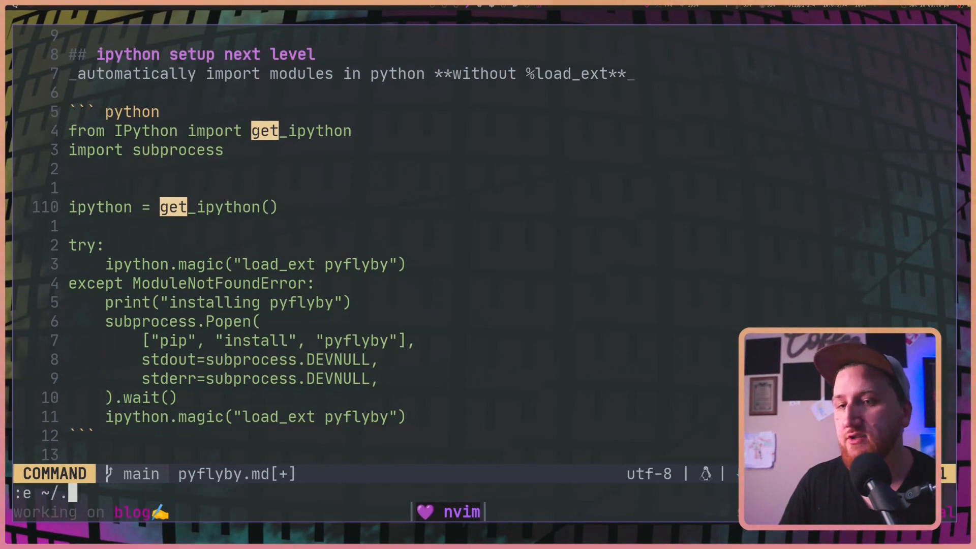
type("ipython/pr")
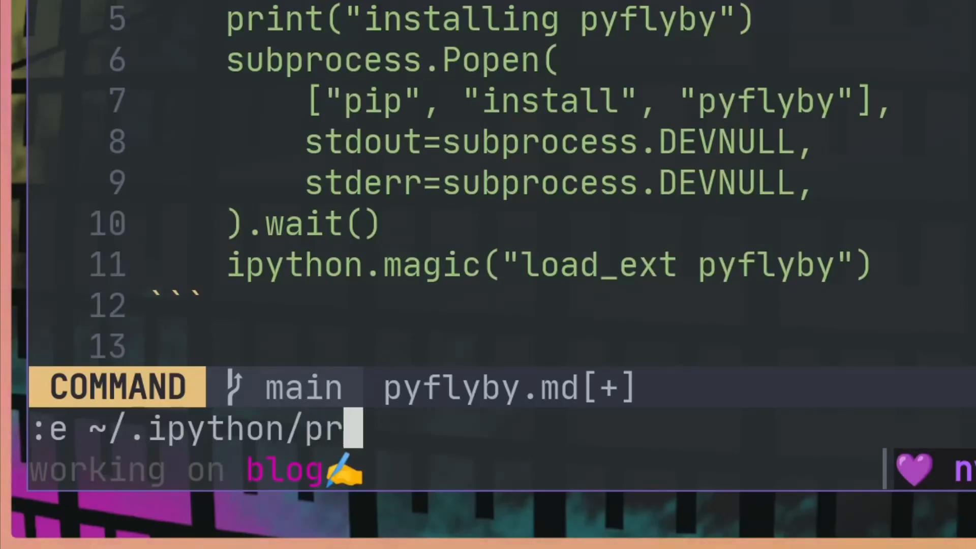
type("ofile_default/")
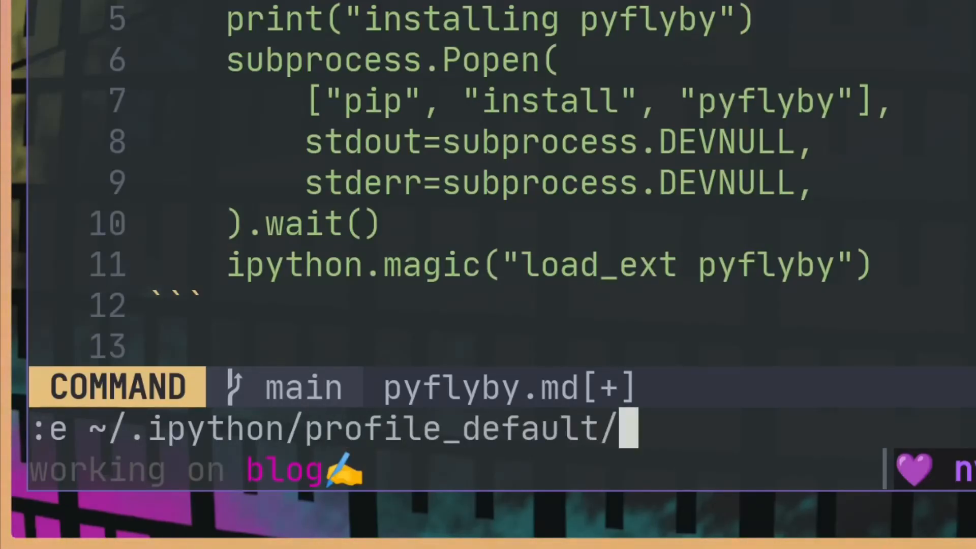
type("sta")
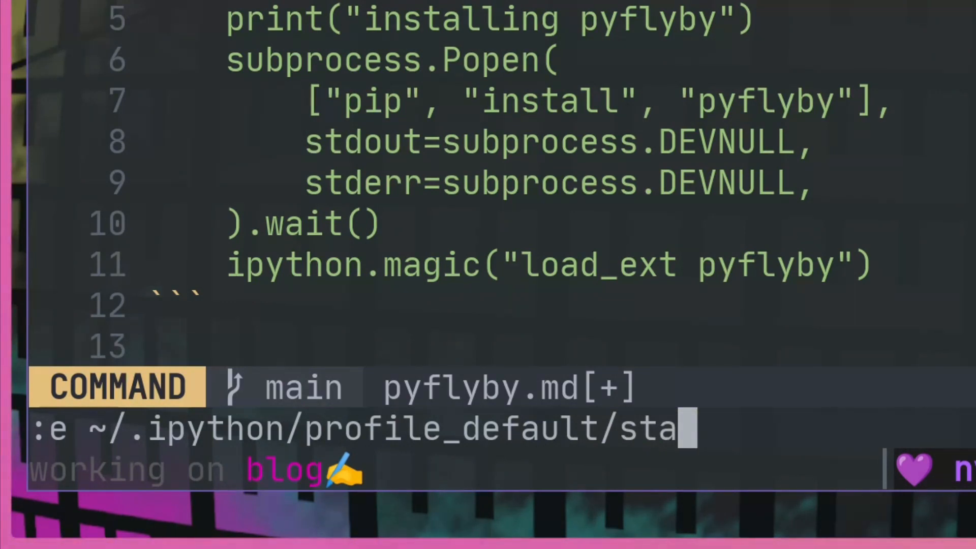
type("rtup/")
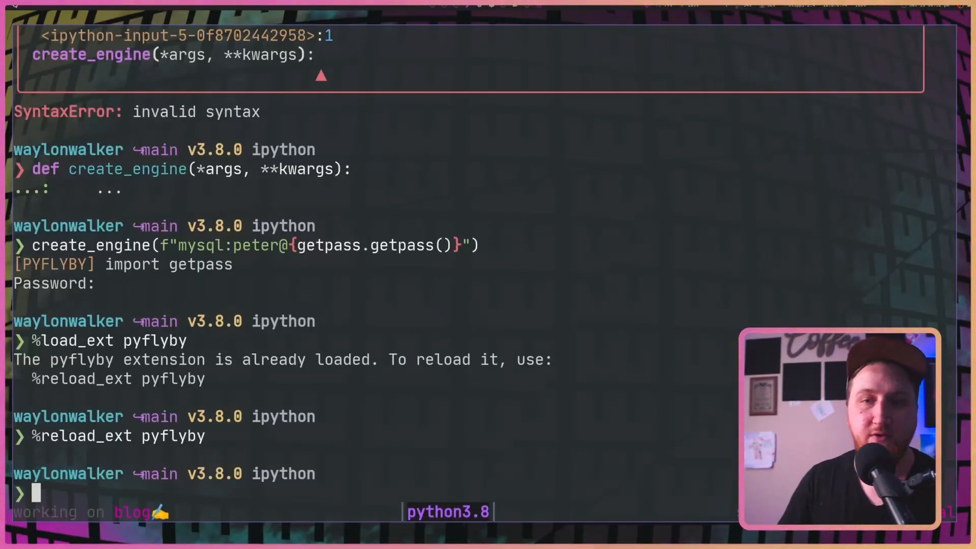
Enter Popen at the IPython prompt to trigger its auto-import from subprocess
type("Poep")
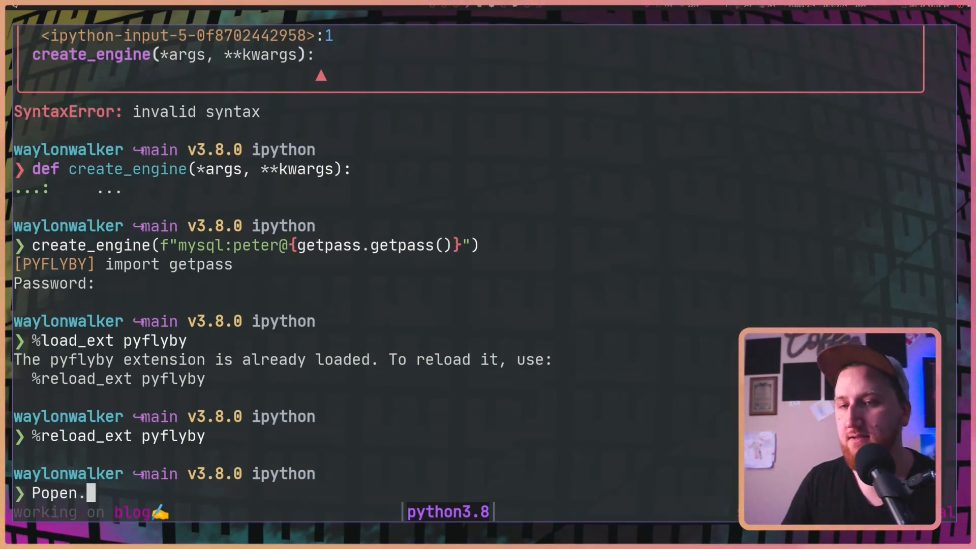
key("Tab")
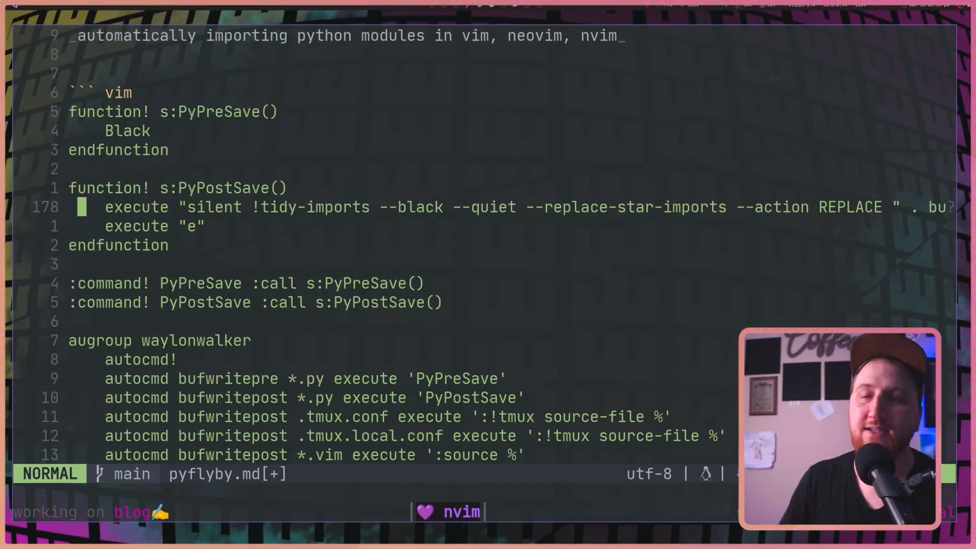
Move down to the post-save autocommands that run tidy-imports
key("j")
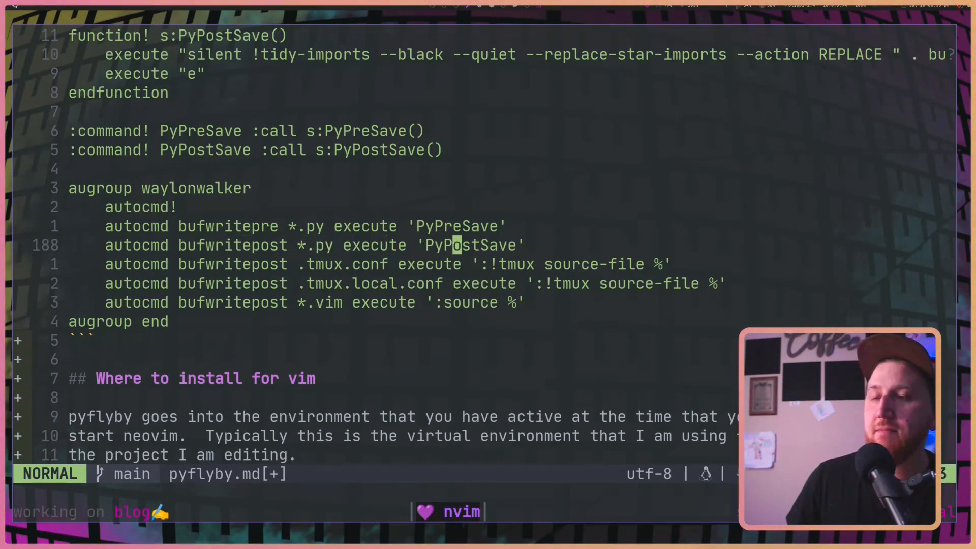
scroll("down", 3)
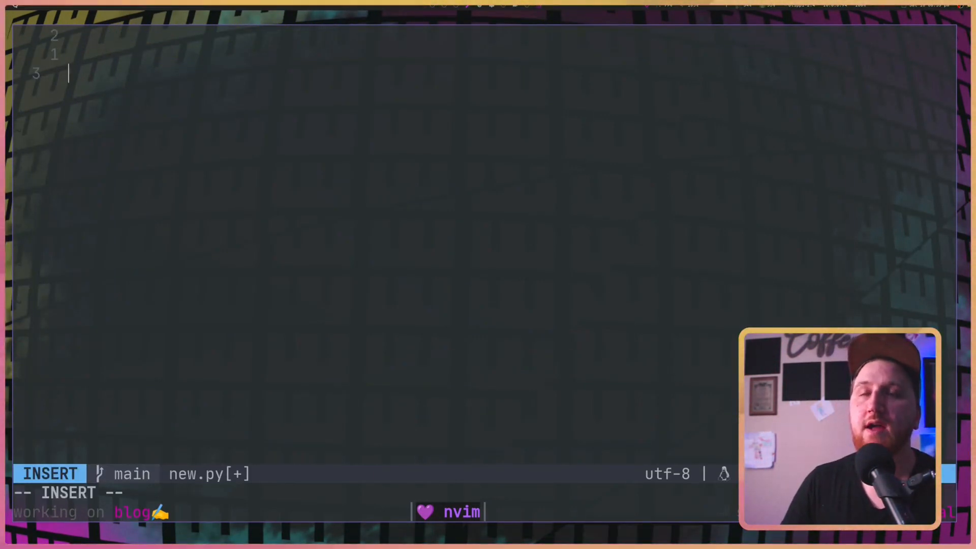
Type Counter, Popen, requests and pd into new.py, then start opening ~/.pyflyby
type("c")
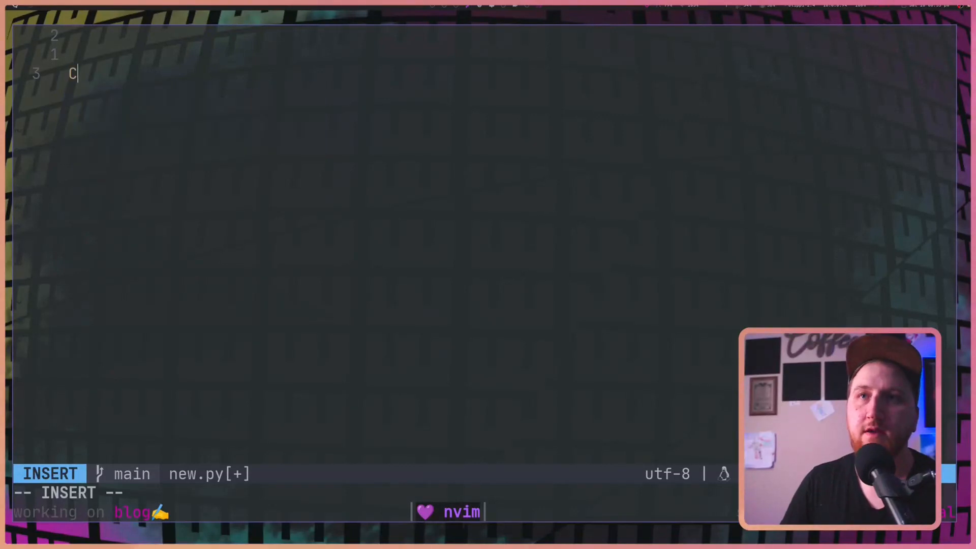
type("ounter")
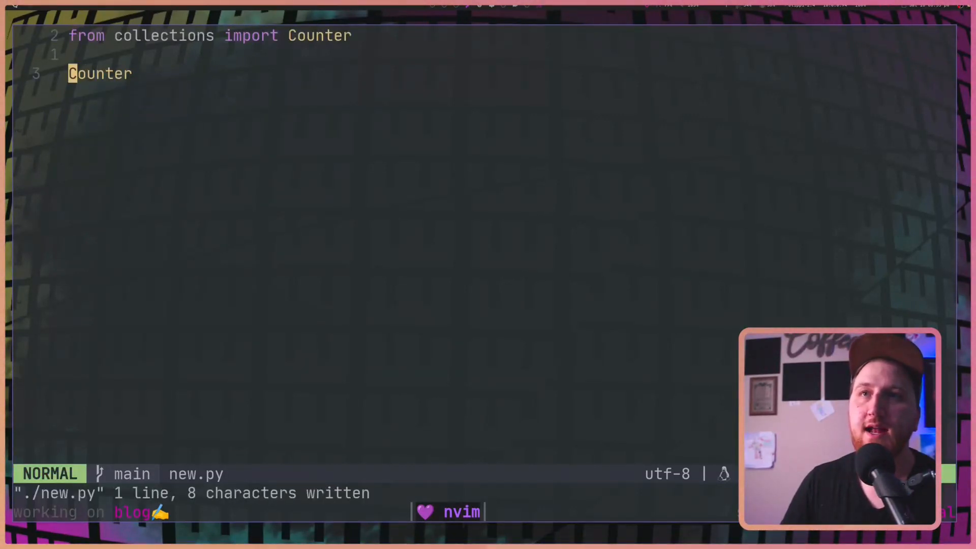
type("Popen")
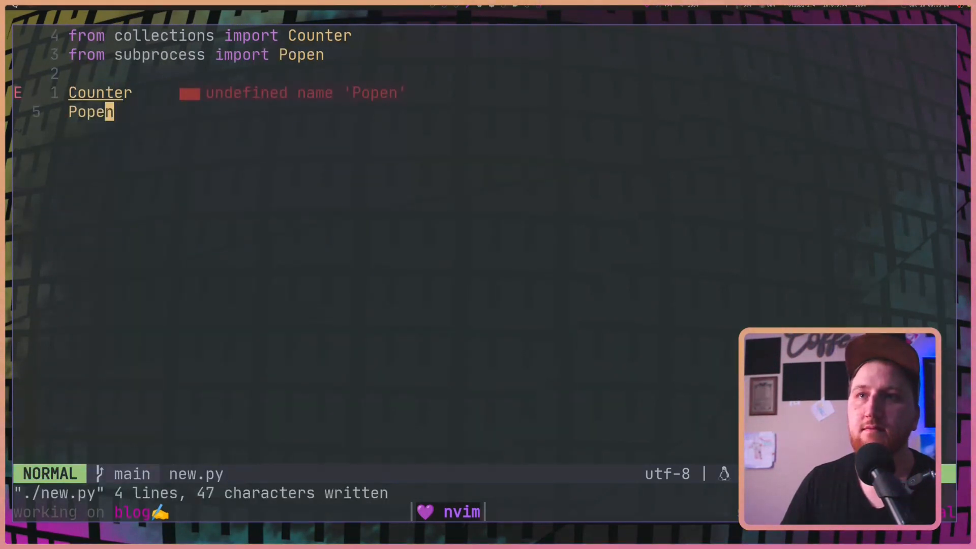
type("req")
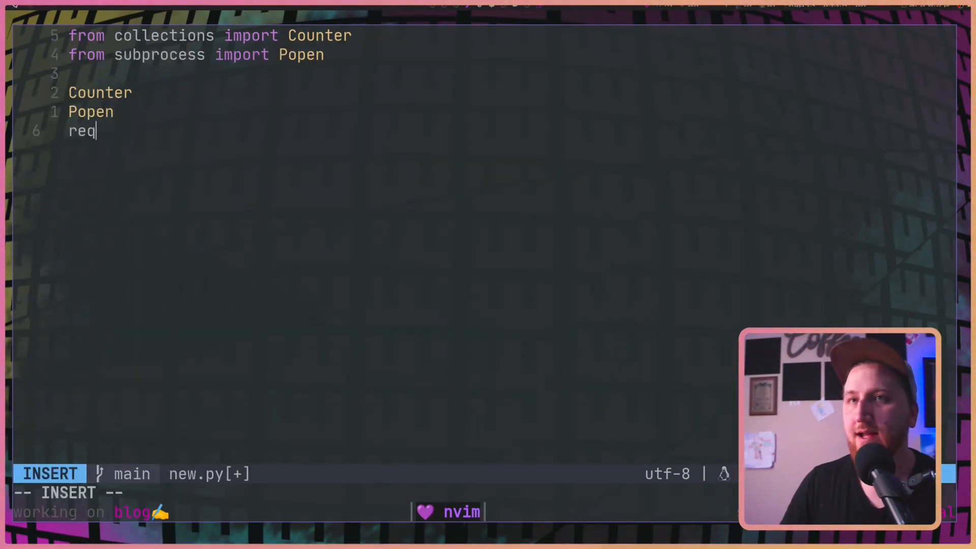
type("uesr")
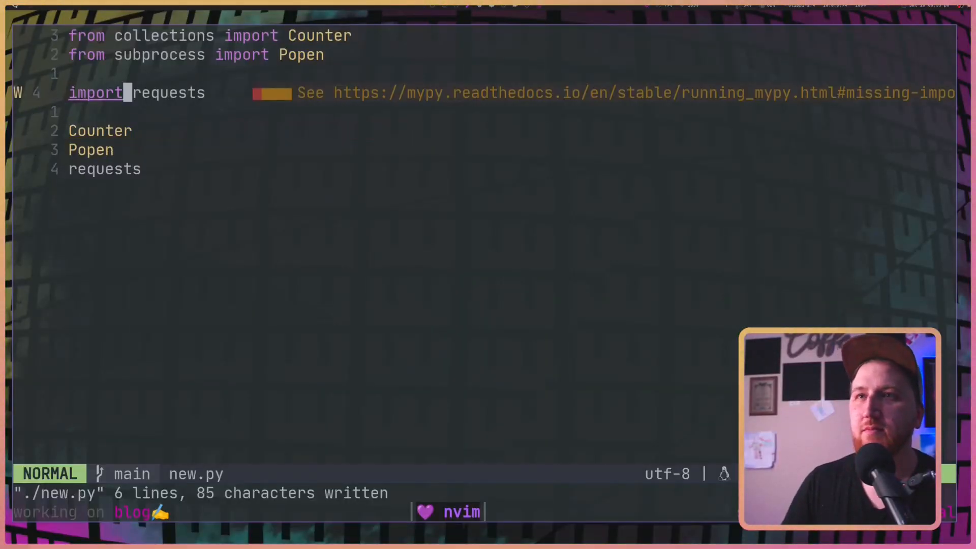
key("o")
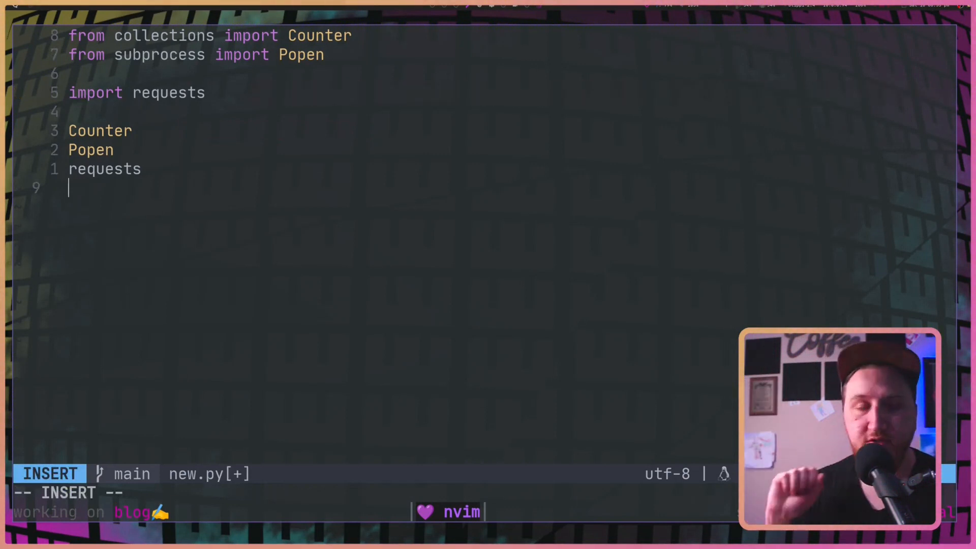
type("pad")
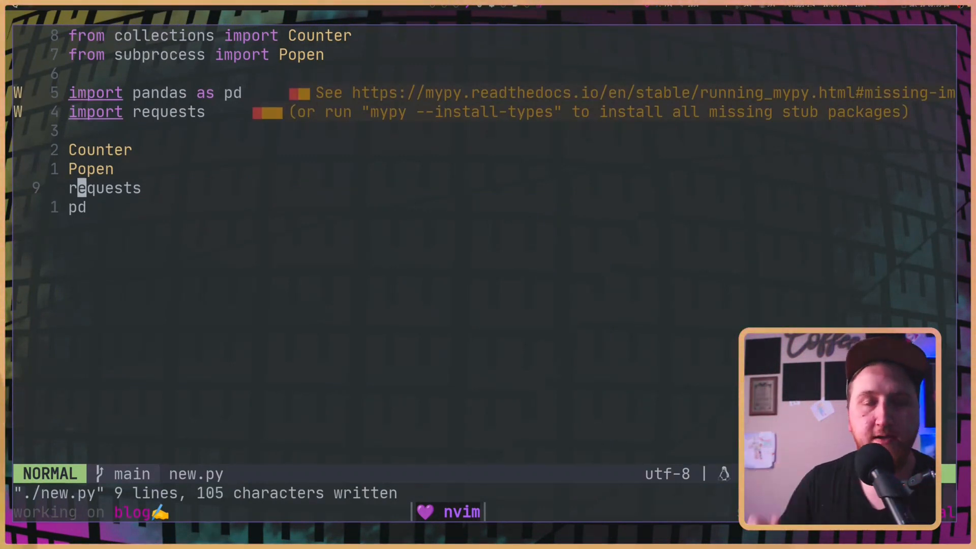
type(":e ~/.pyflyby")
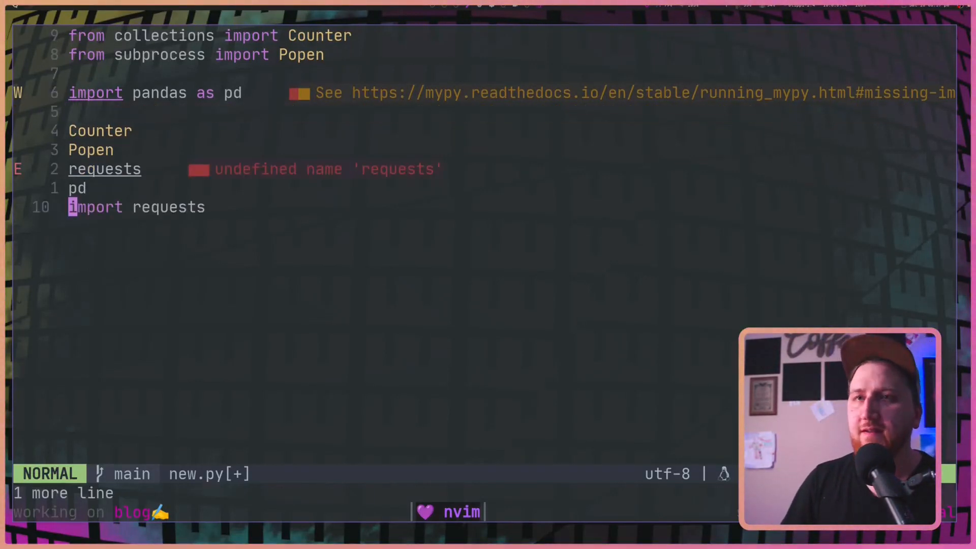
Add 'SimpleNamespace' on new lines below import requests and begin an 'impor' line
key("o")
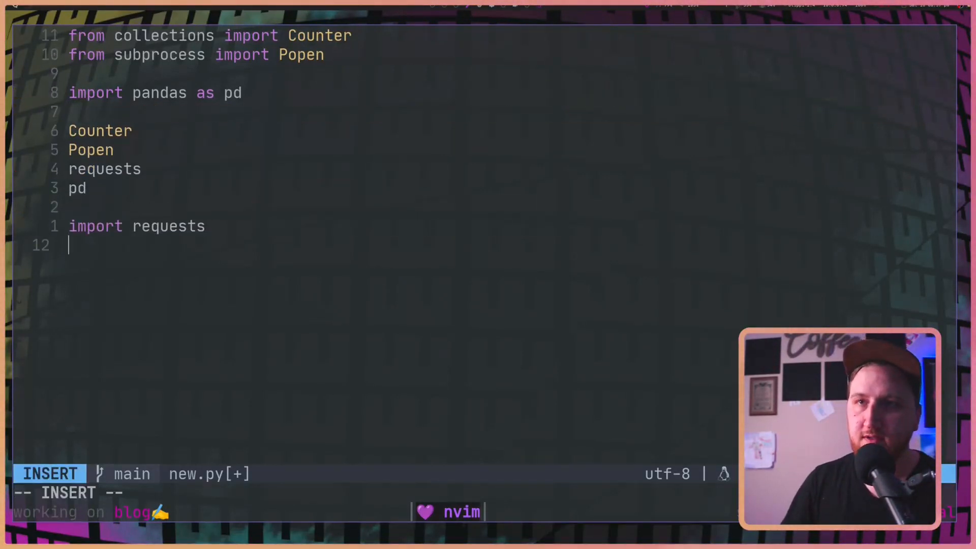
key("enter")
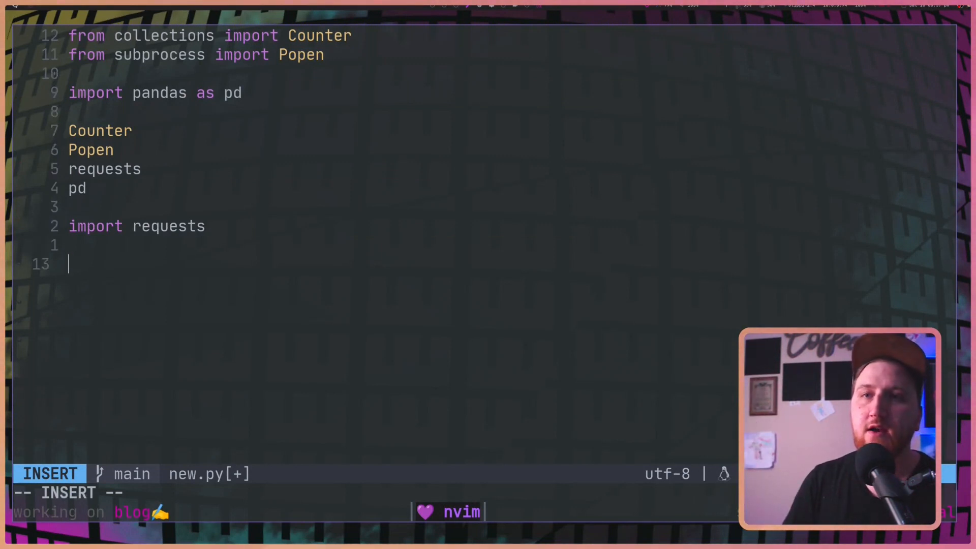
type("SimpleNamespace")
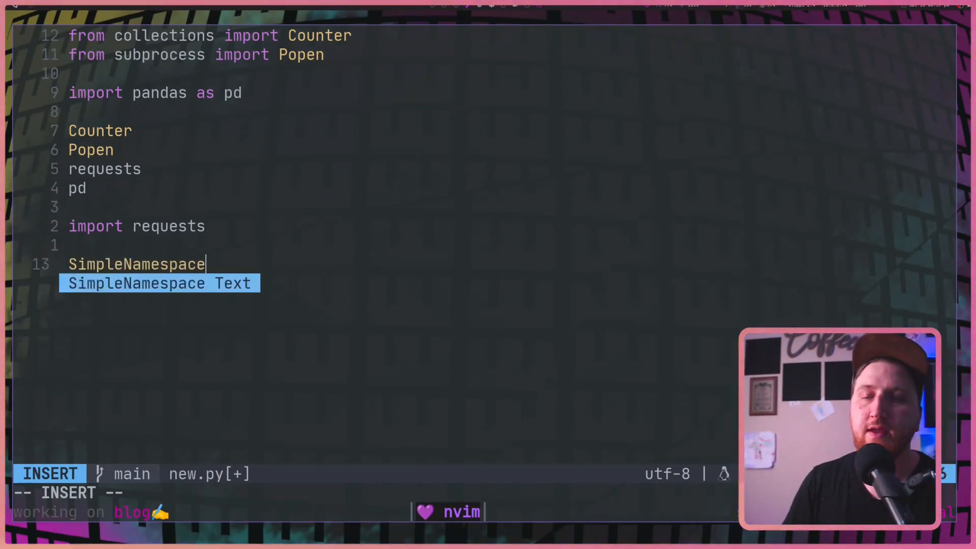
type("impor")
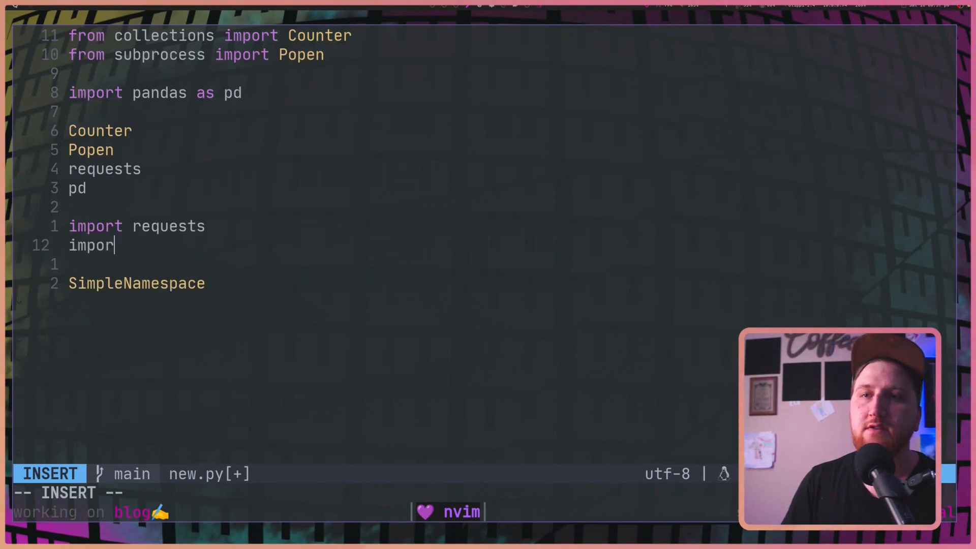
key("Escape")
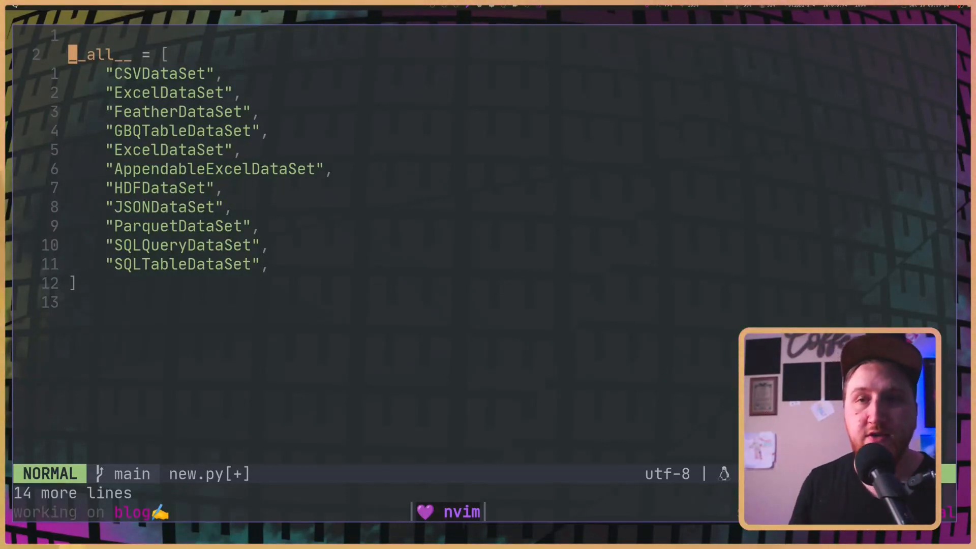
Insert an 'import requests' line above the __all__ list in new.py
key("O")
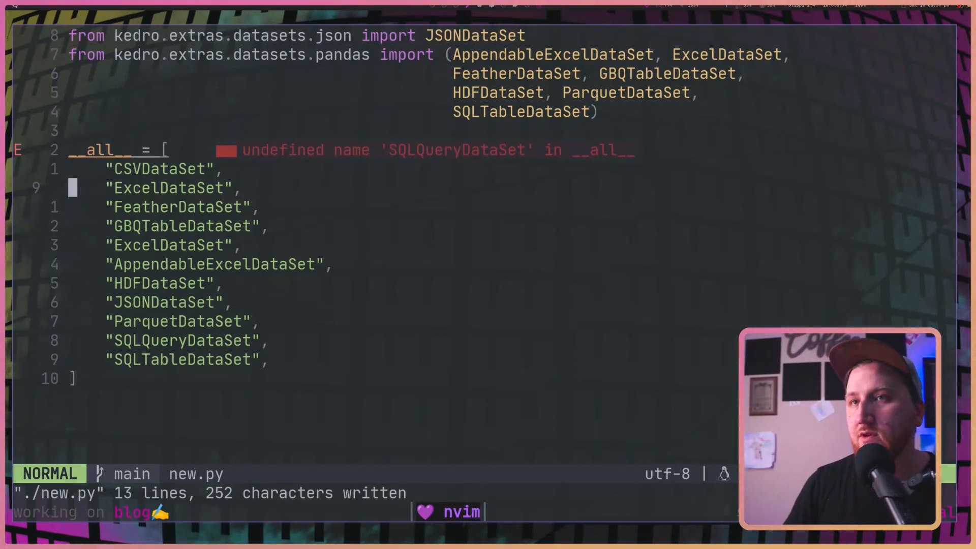
type("import")
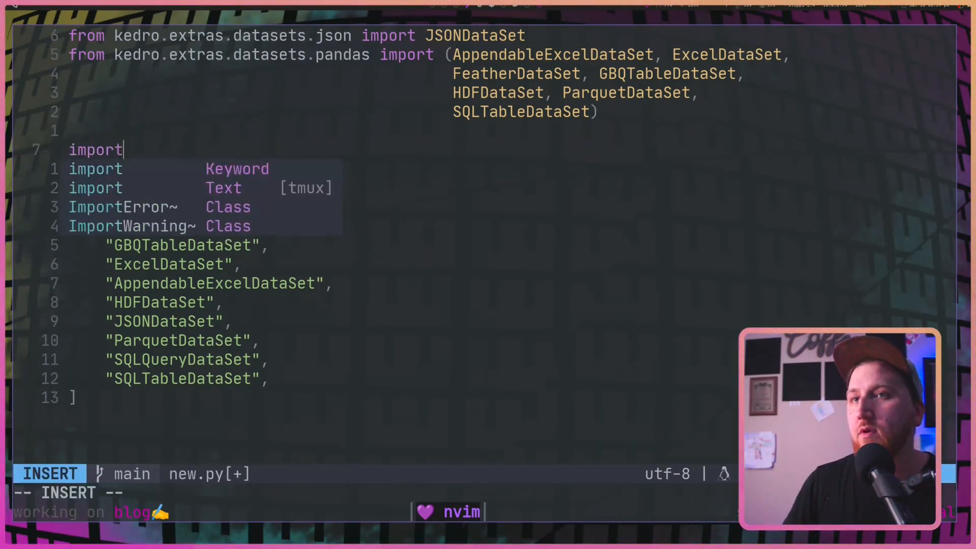
type("requests")
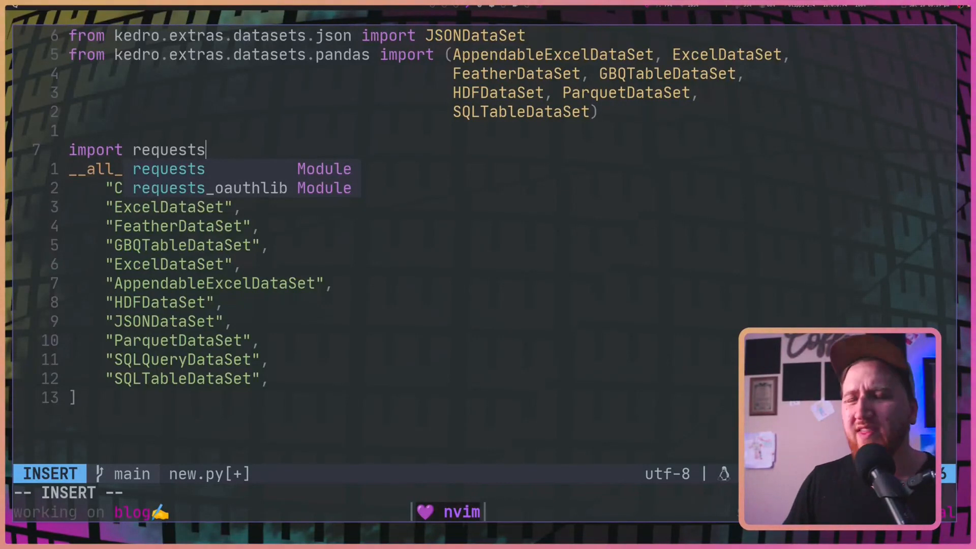
key("Escape")
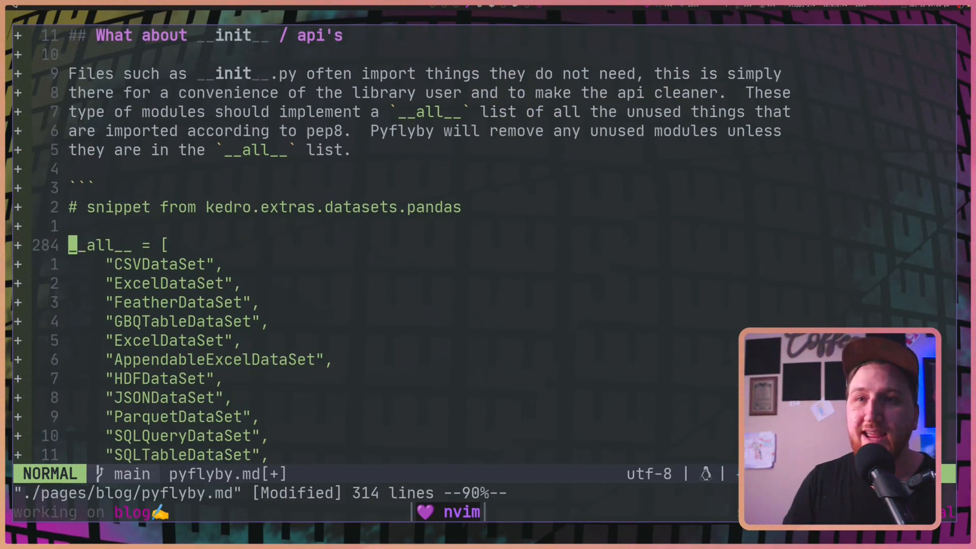
Scroll down through the __all__ section of the pyflyby.md draft
scroll("down", 3)
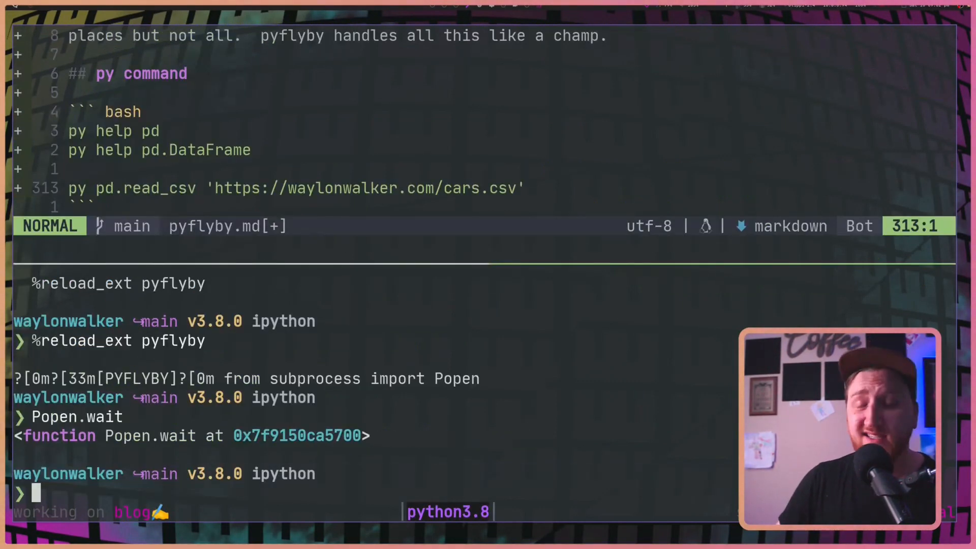
type("e")
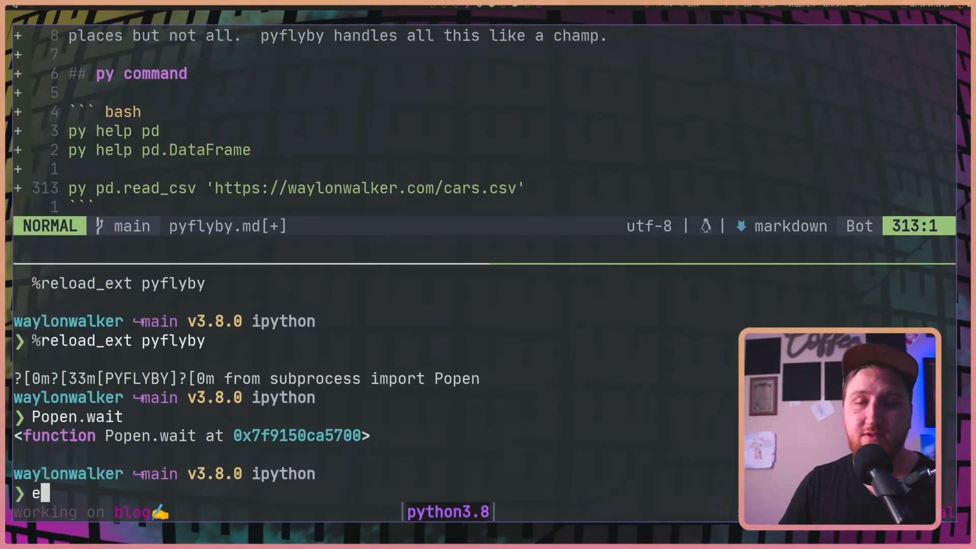
type("xit")
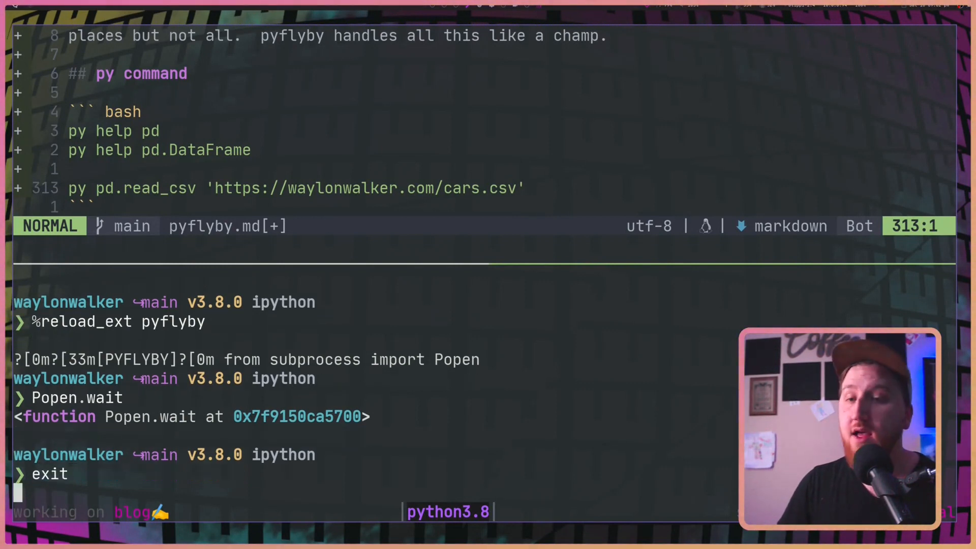
key("Enter")
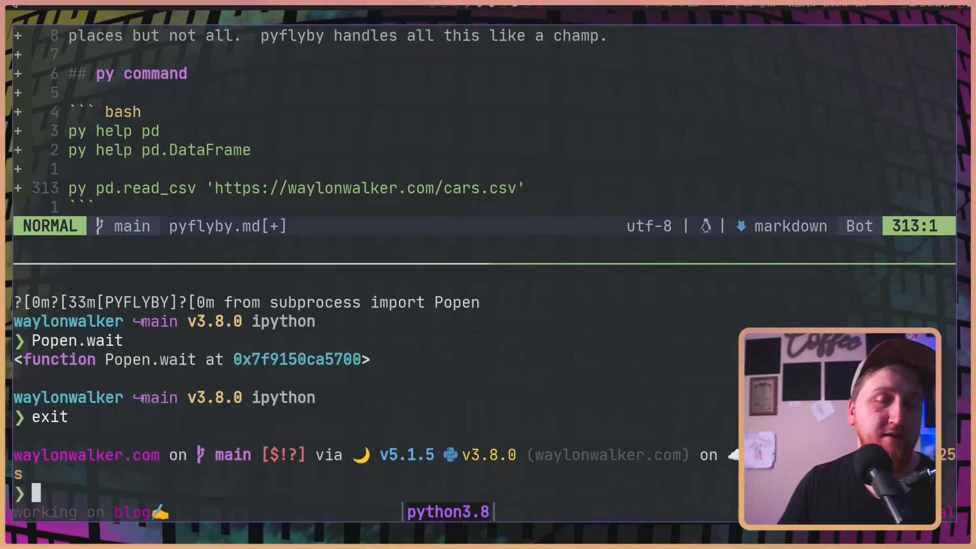
type("py pd.read_csv 'https://waylonwalker.com/cars.csv'")
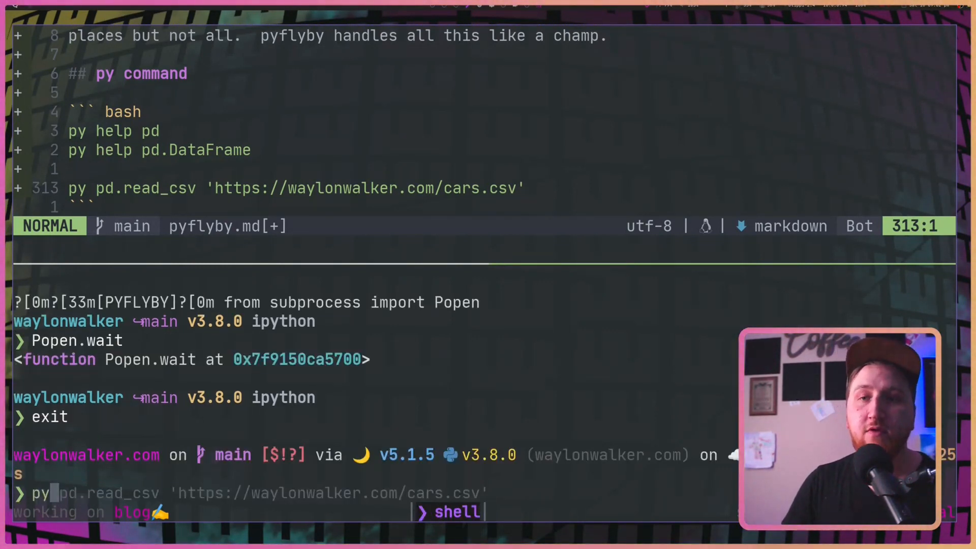